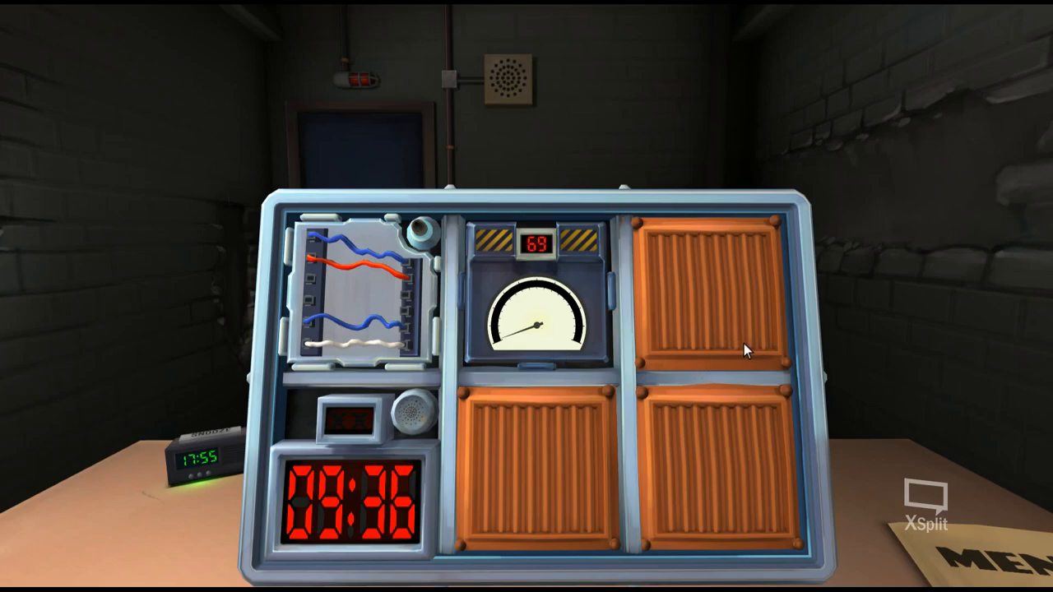
{"action": "mouse_move", "coordinate": [735, 315]}
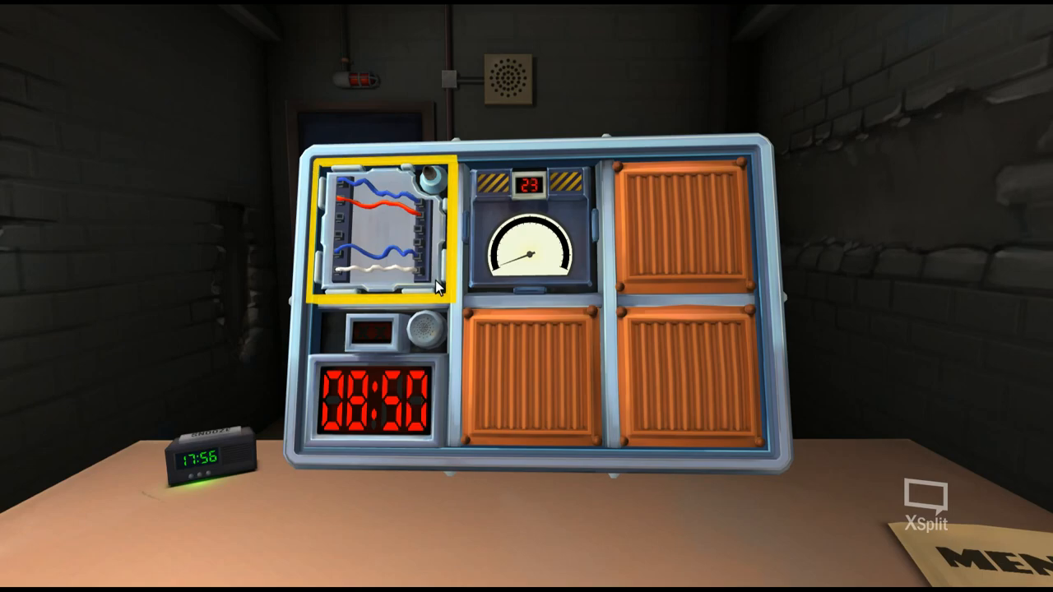
{"action": "mouse_move", "coordinate": [645, 273]}
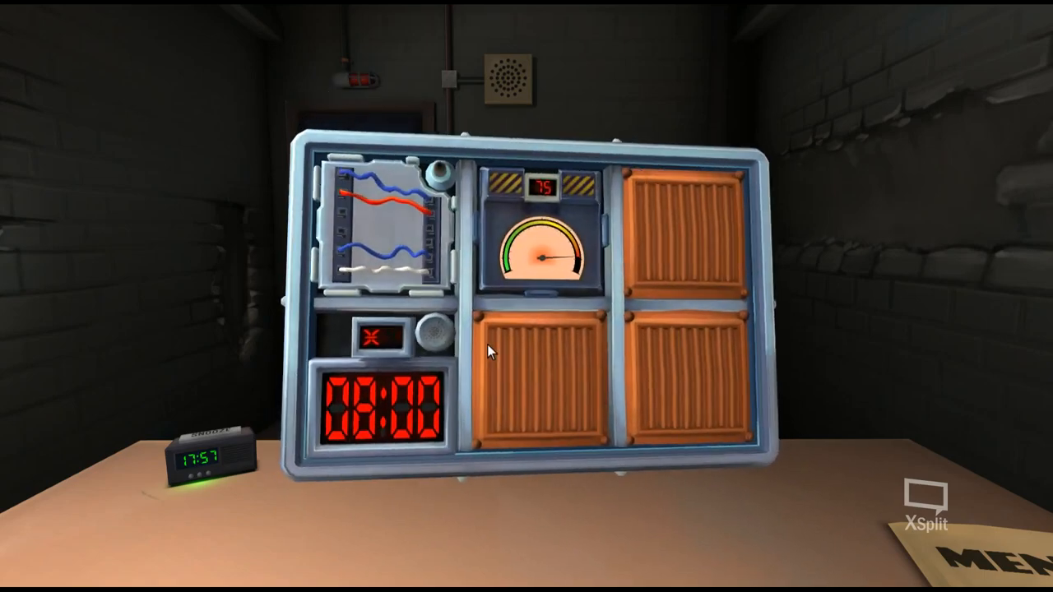
{"action": "left_click", "coordinate": [543, 247]}
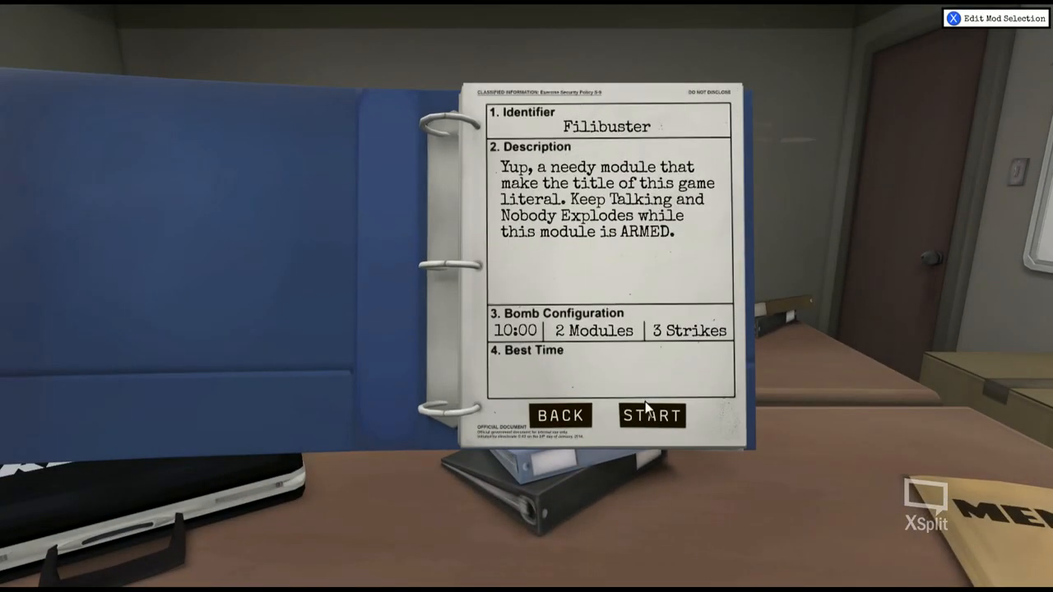
{"action": "mouse_move", "coordinate": [651, 414]}
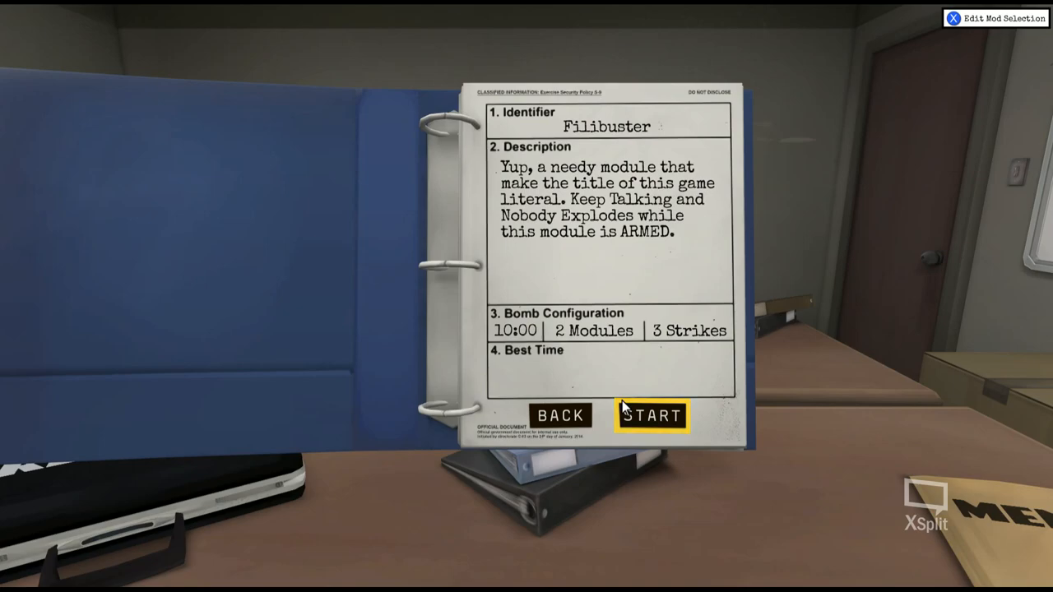
Start the Filibuster mission and let its needy module arm and begin counting down
{"action": "left_click", "coordinate": [651, 414]}
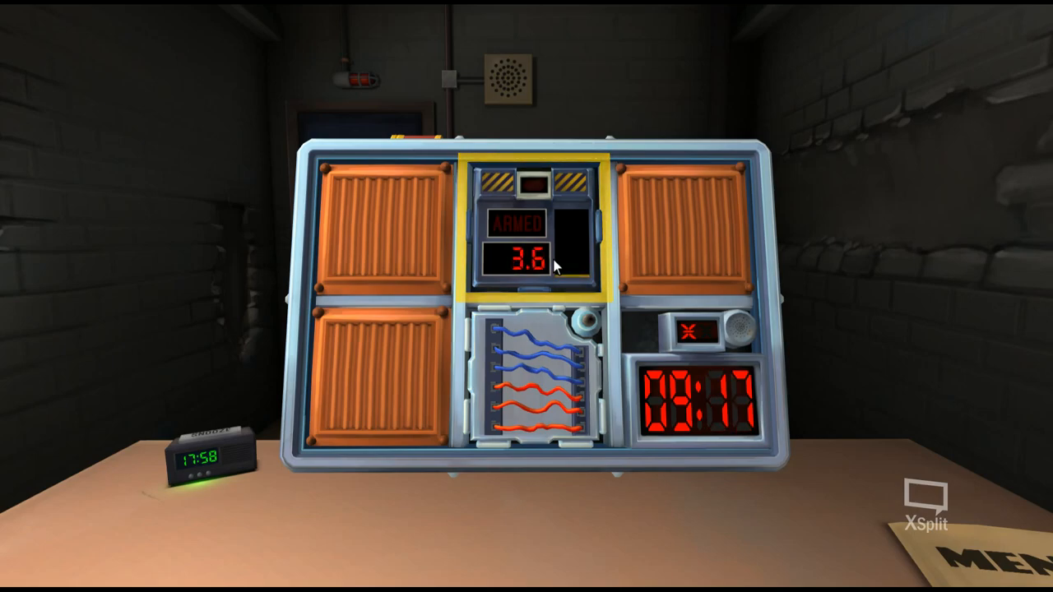
Select the armed Filibuster module and keep its meter at 100.0 by talking
{"action": "left_click", "coordinate": [559, 247]}
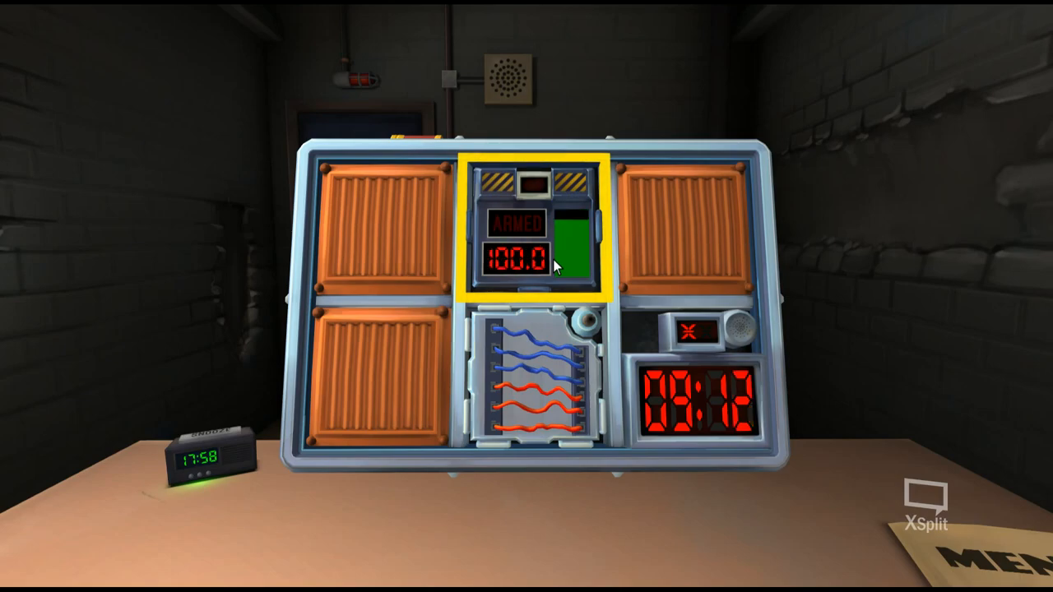
{"action": "left_click", "coordinate": [576, 247]}
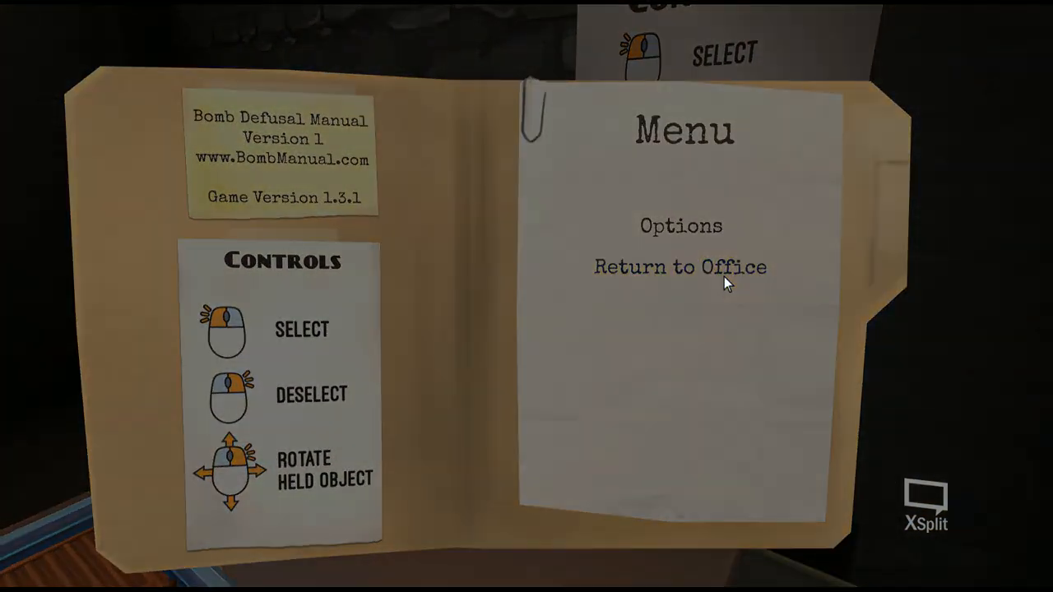
Return to the office and highlight the FailureThreshold paragraph in the Filibuster manual
{"action": "left_click", "coordinate": [680, 267]}
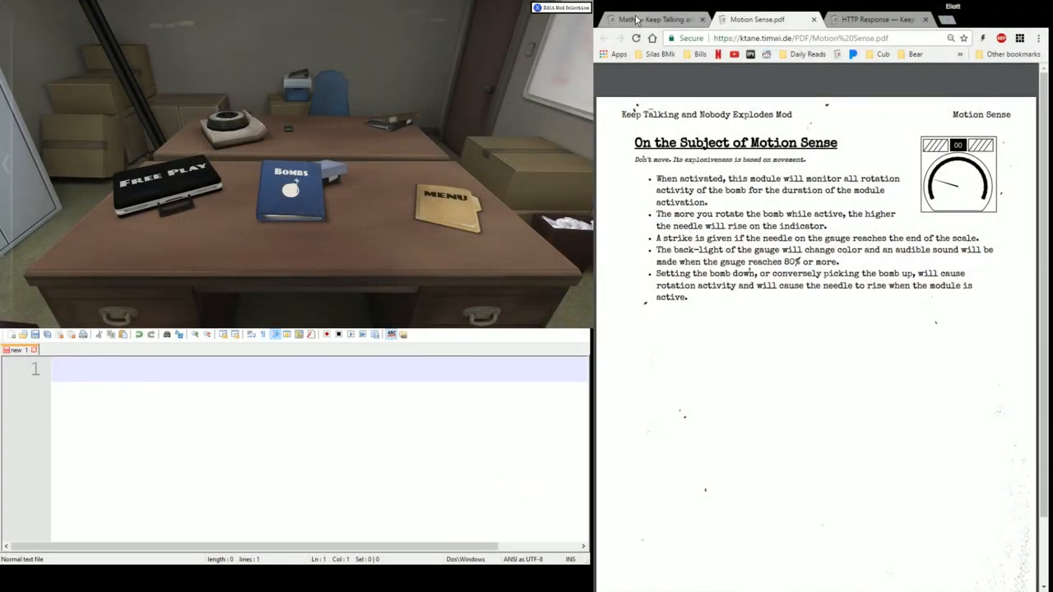
{"action": "left_click", "coordinate": [654, 19]}
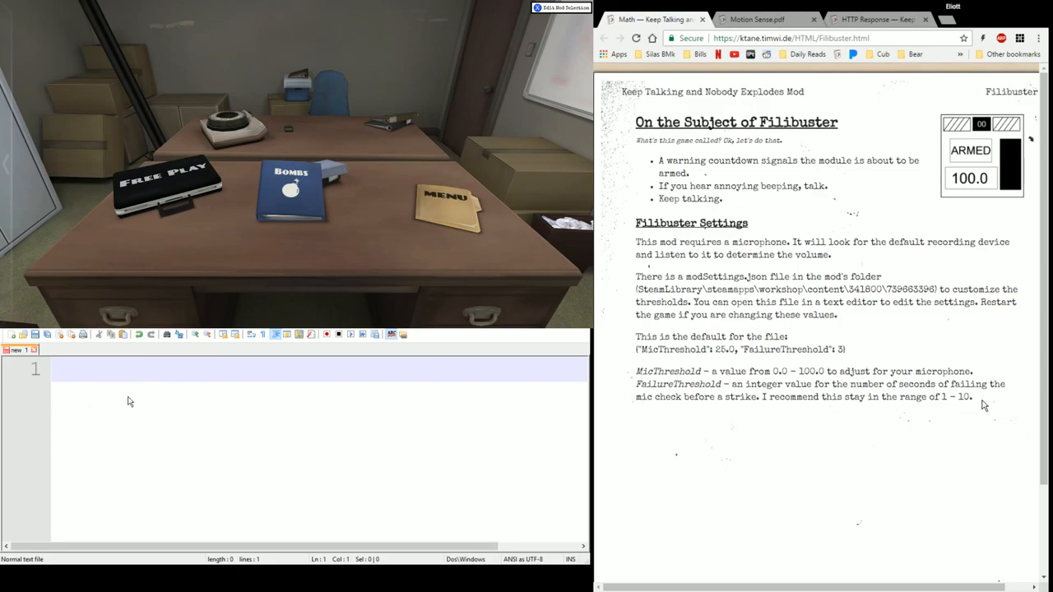
{"action": "left_click_drag", "start_coordinate": [636, 371], "coordinate": [971, 396]}
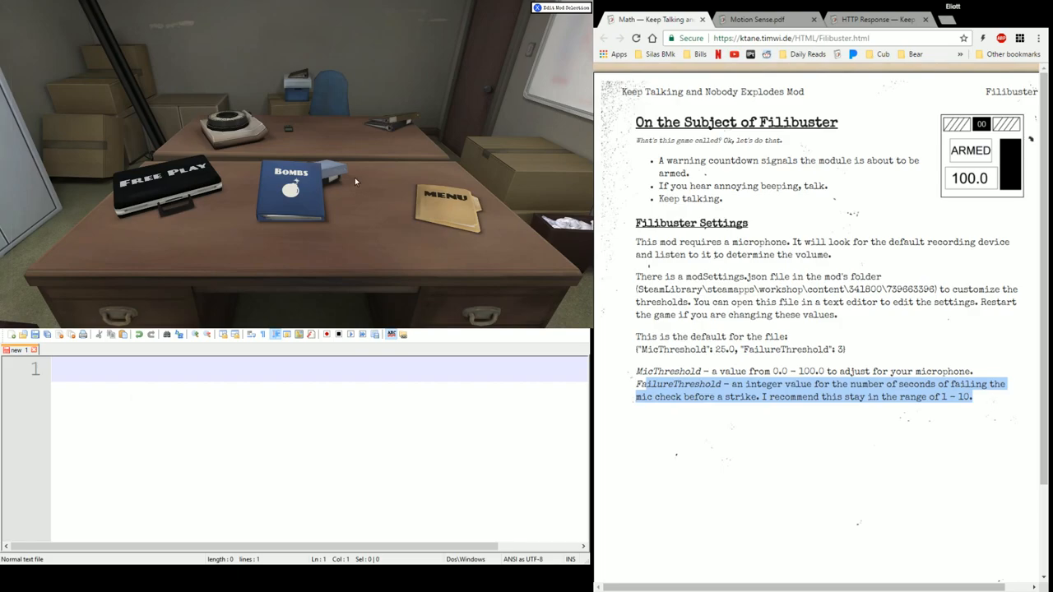
{"action": "left_click", "coordinate": [446, 208]}
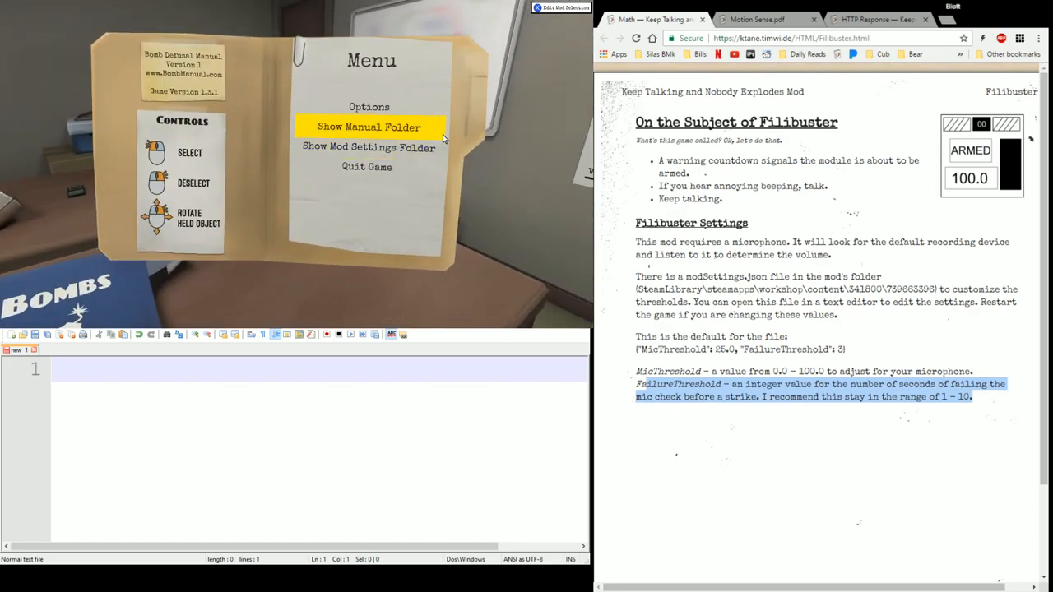
{"action": "mouse_move", "coordinate": [368, 147]}
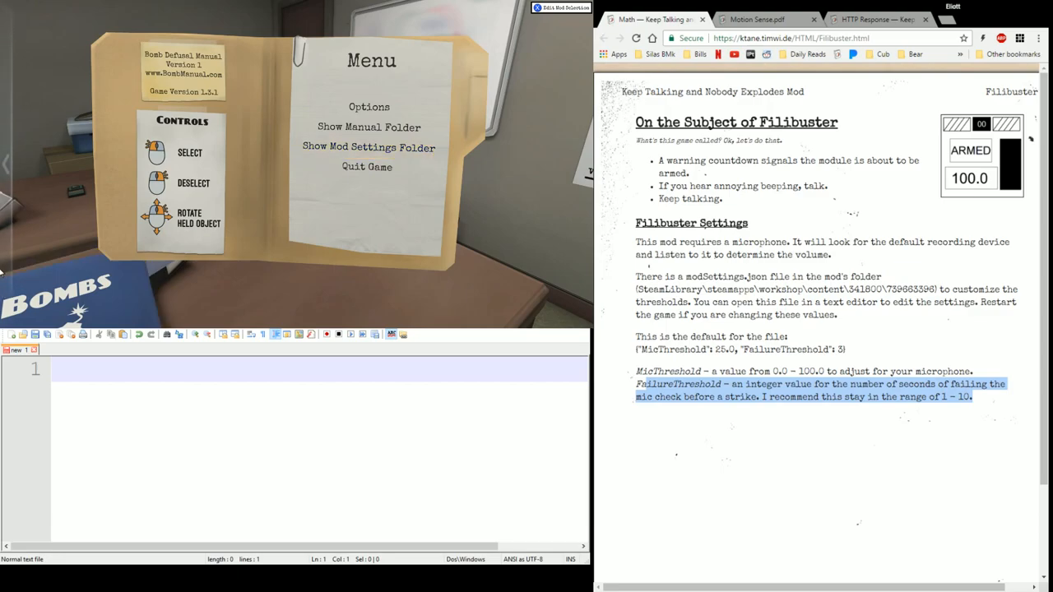
{"action": "mouse_move", "coordinate": [779, 553]}
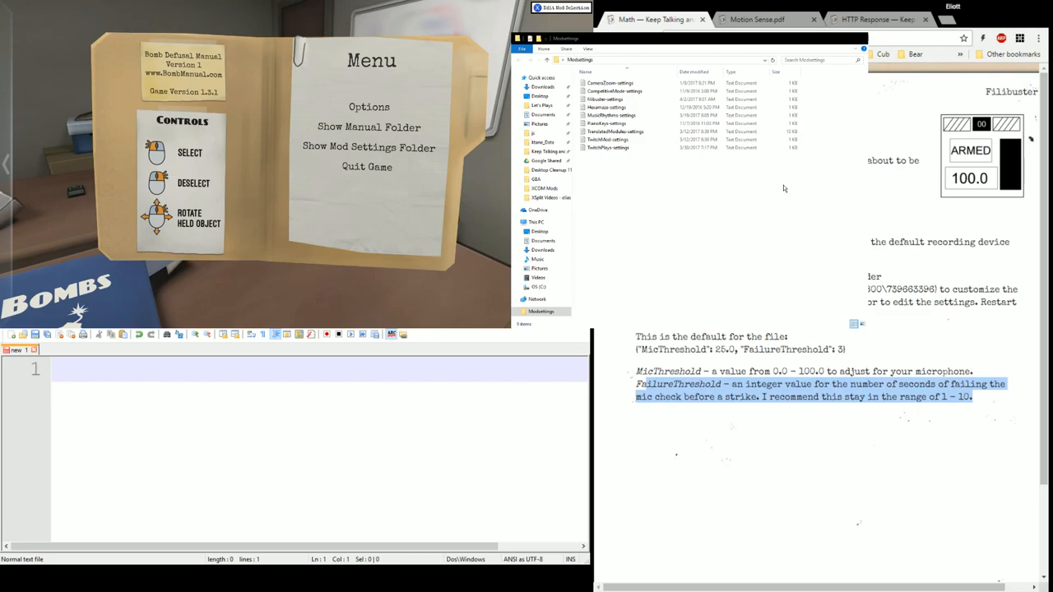
{"action": "mouse_move", "coordinate": [783, 182]}
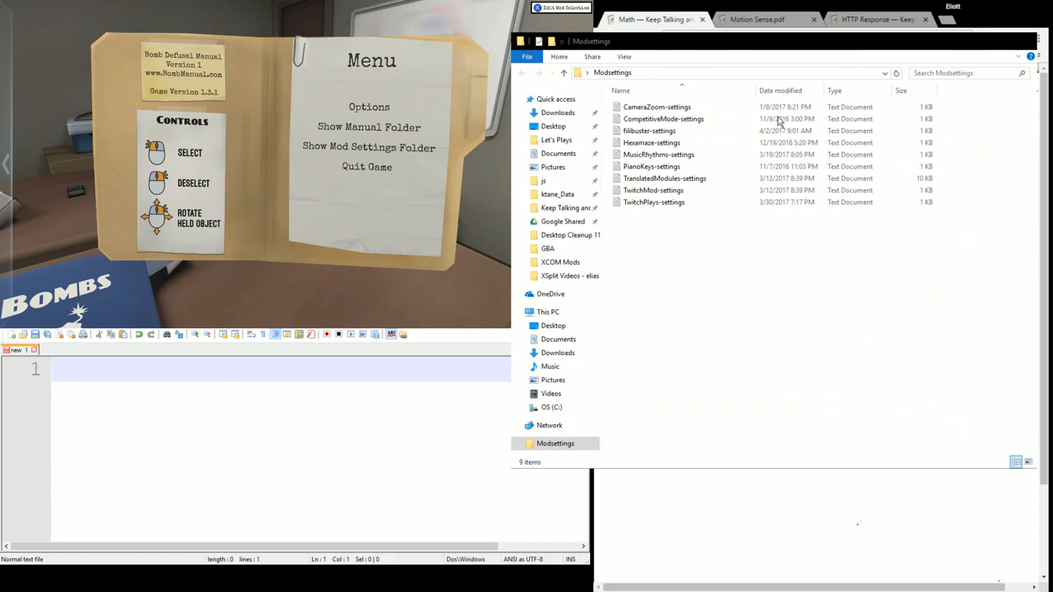
{"action": "left_click", "coordinate": [649, 131]}
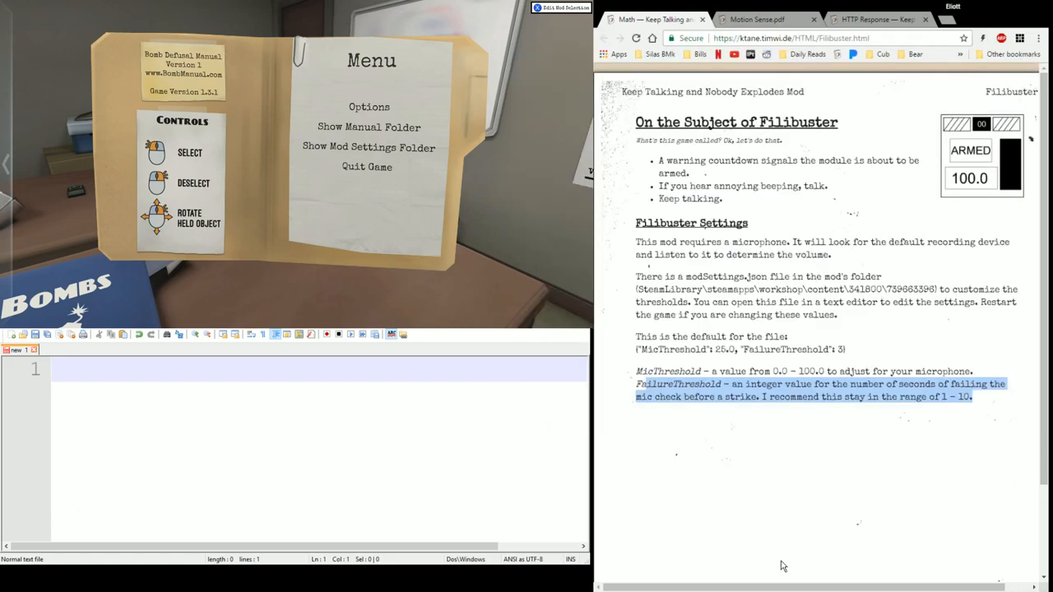
{"action": "mouse_move", "coordinate": [820, 521]}
{"action": "type", "text": "{\"MicThreshold\": 2.0, \"FailureThreshold\": 3}"}
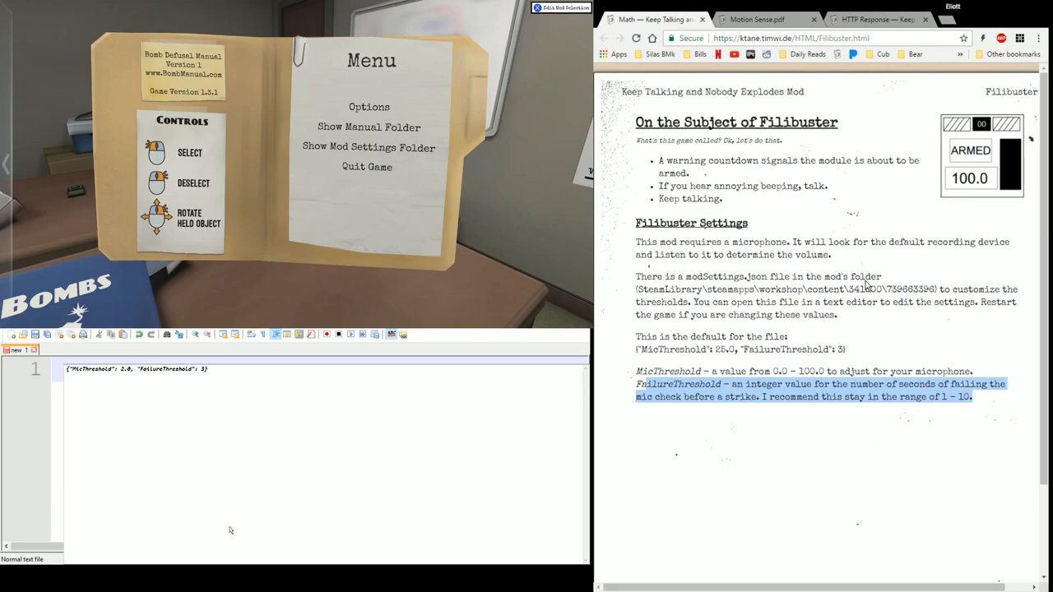
{"action": "mouse_move", "coordinate": [161, 408]}
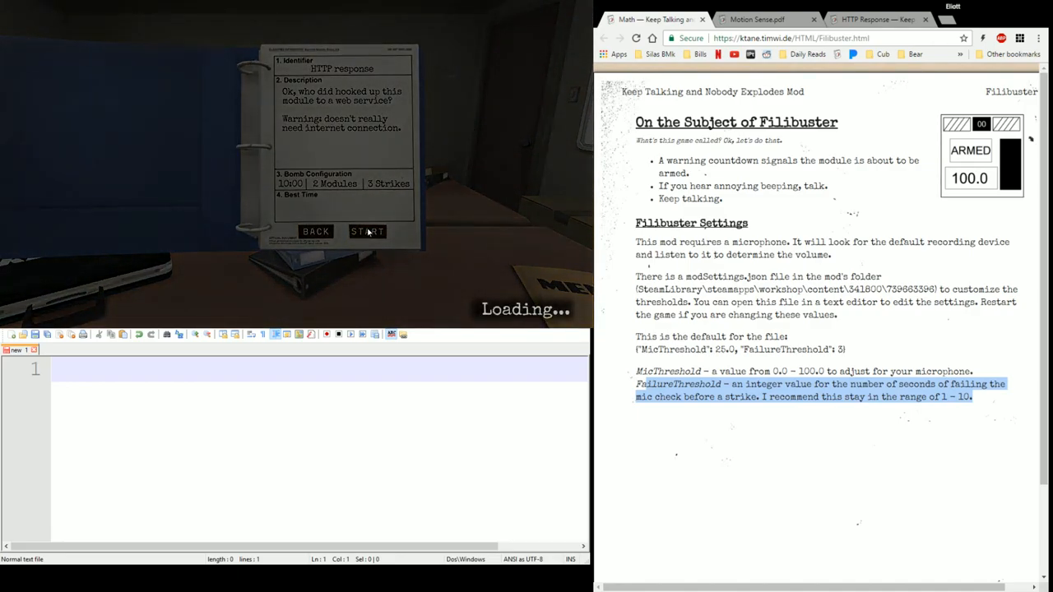
Start the HTTP Response mission and bring up its manual while the bomb loads
{"action": "left_click", "coordinate": [367, 231]}
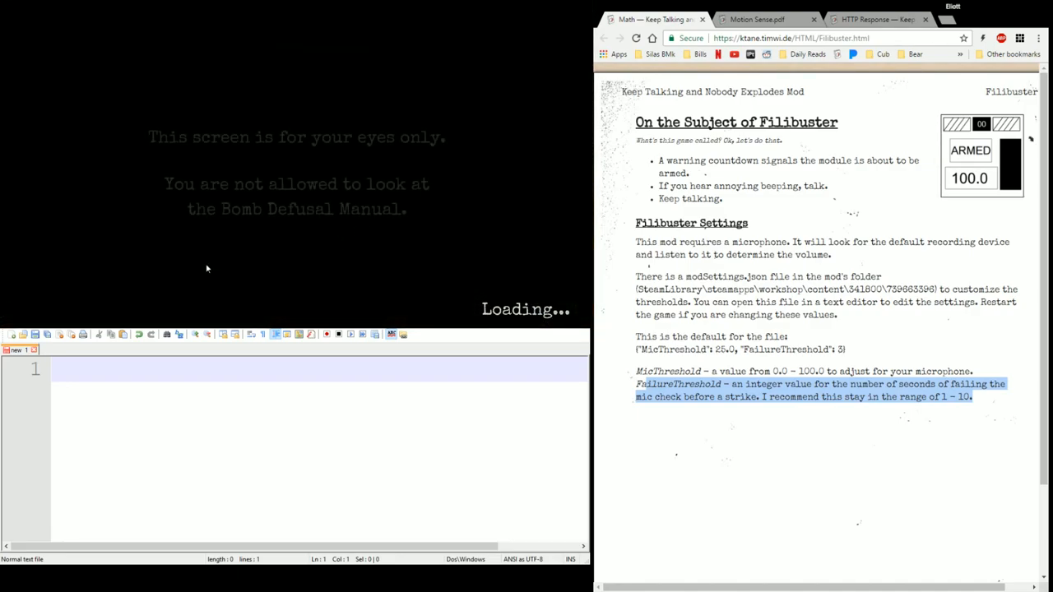
{"action": "left_click", "coordinate": [876, 19]}
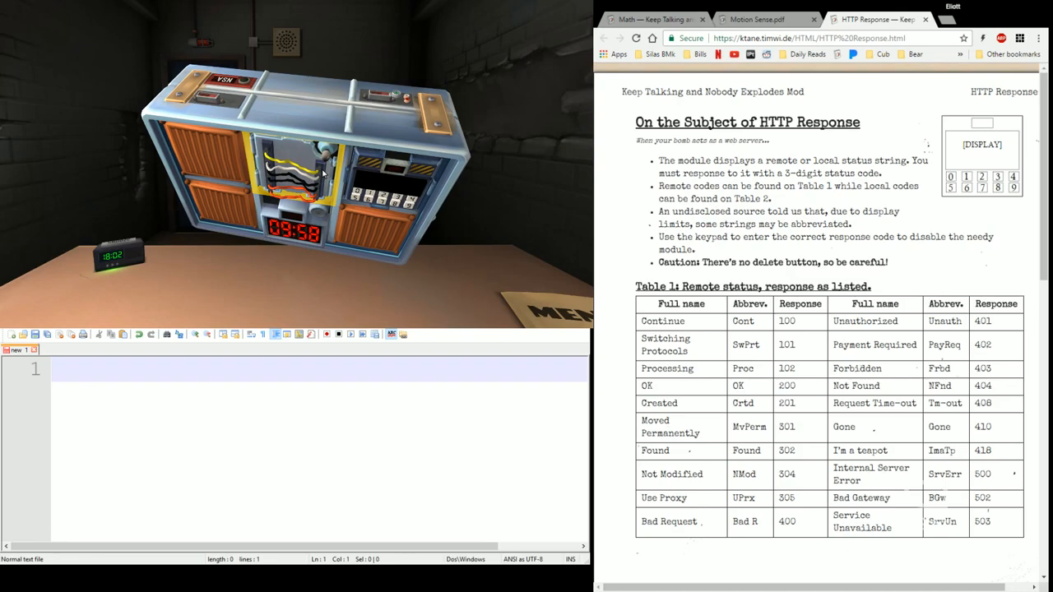
Abandon the live HTTP Response bomb and return to the office
{"action": "scroll", "scroll_direction": "down", "scroll_amount": 3}
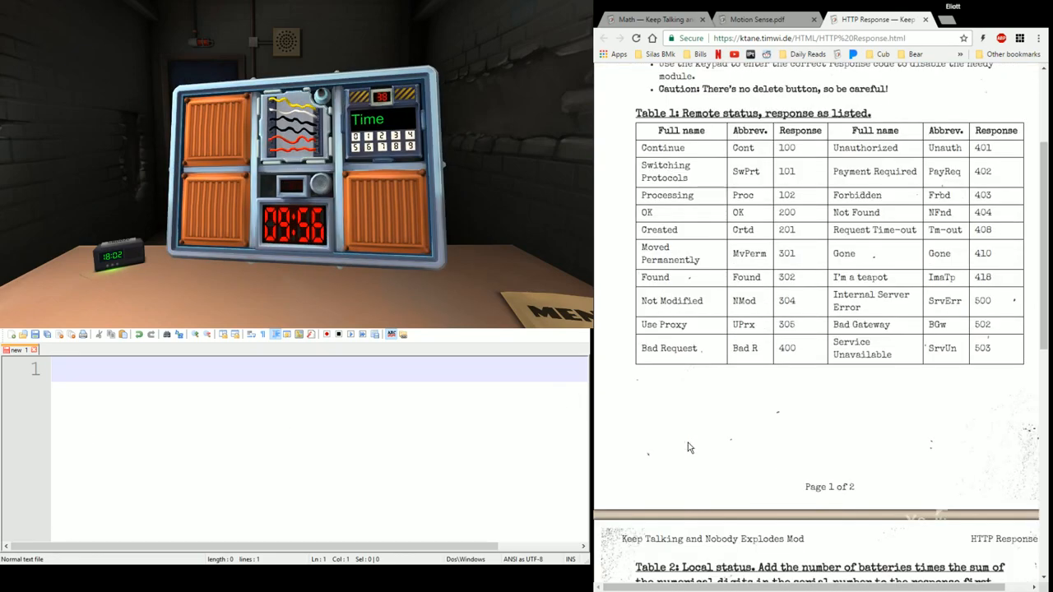
{"action": "scroll", "scroll_direction": "up", "scroll_amount": 3}
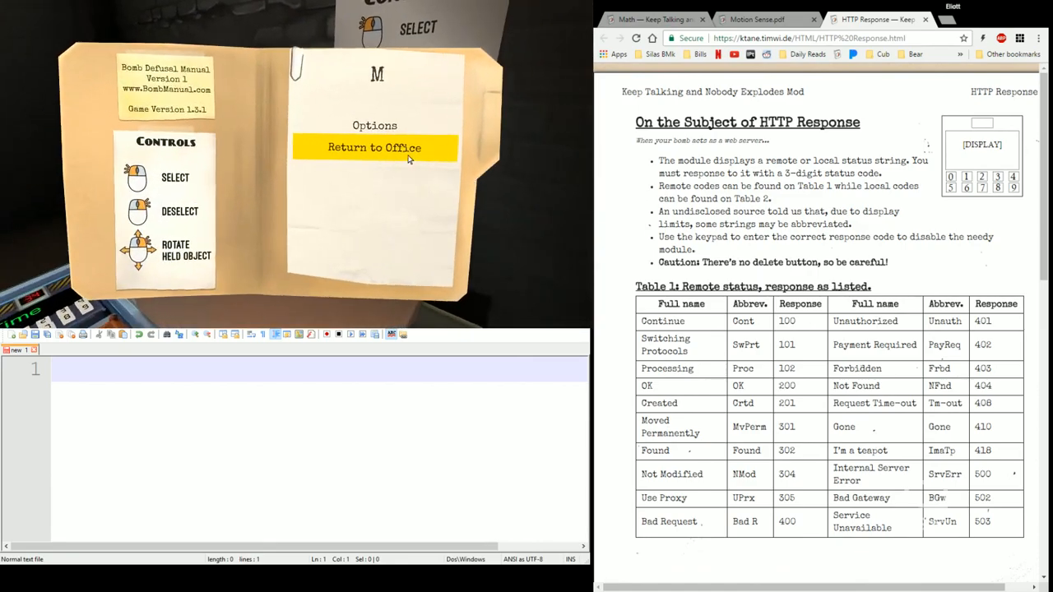
{"action": "left_click", "coordinate": [374, 147]}
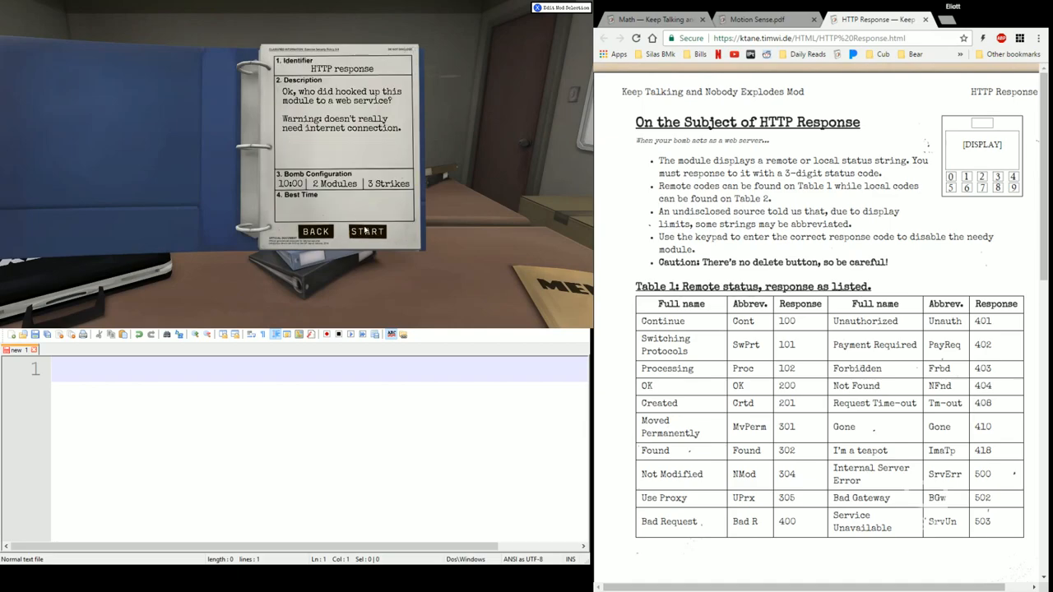
Start the HTTP Response mission again from its binder page
{"action": "left_click", "coordinate": [367, 231]}
{"action": "type", "text": "1 battery"}
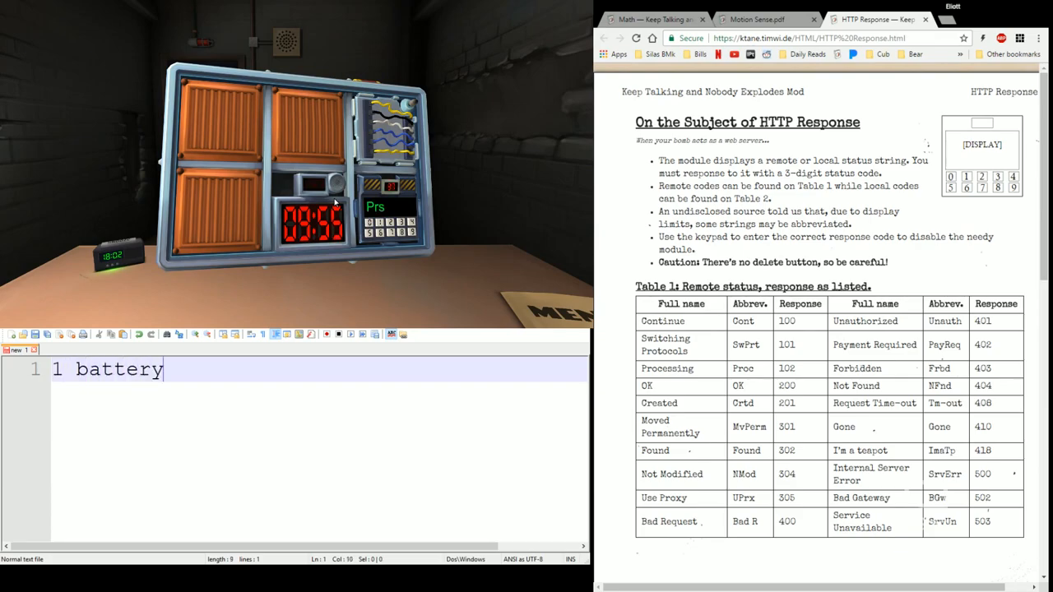
Record serial number 7H4ZE8 on a new line below the battery note
{"action": "key", "text": "Return"}
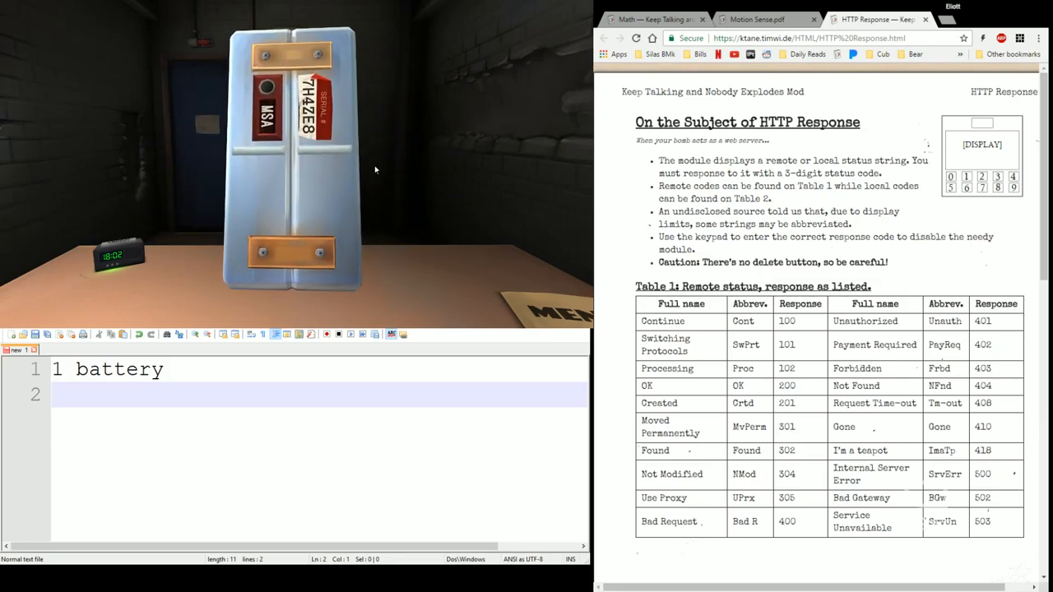
{"action": "type", "text": "7"}
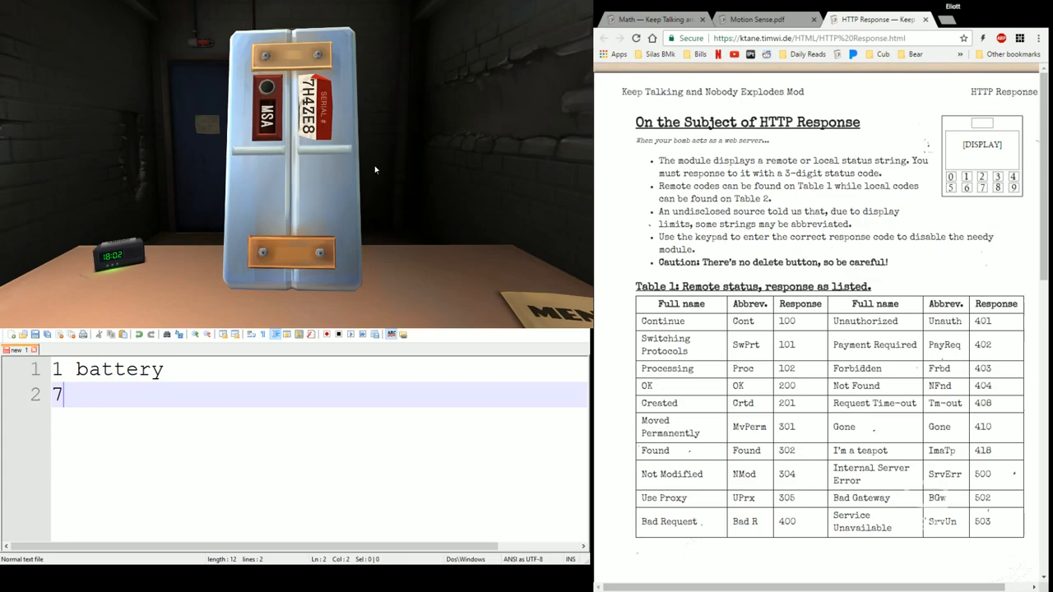
{"action": "type", "text": "H4Z"}
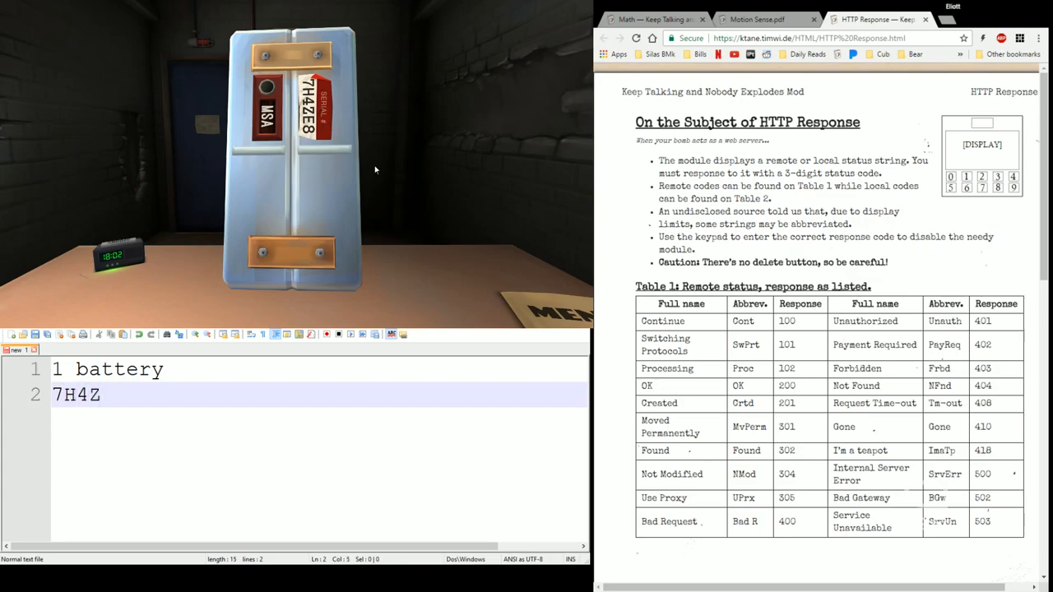
{"action": "type", "text": "E8"}
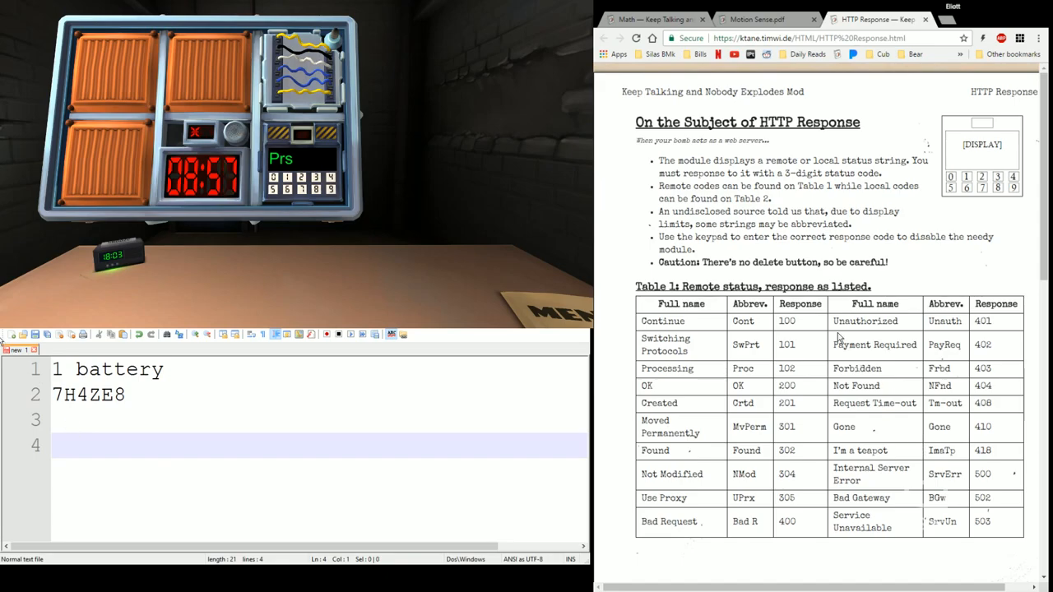
{"action": "mouse_move", "coordinate": [816, 404]}
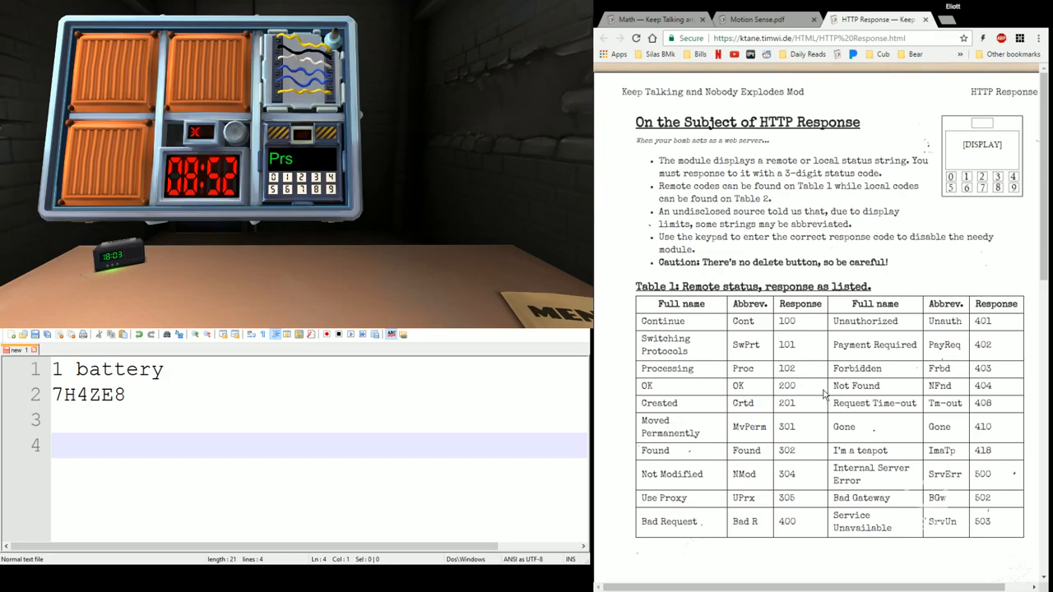
Look up Proc (102) in the HTTP Response manual and answer the module's request
{"action": "scroll", "scroll_direction": "down", "scroll_amount": 3}
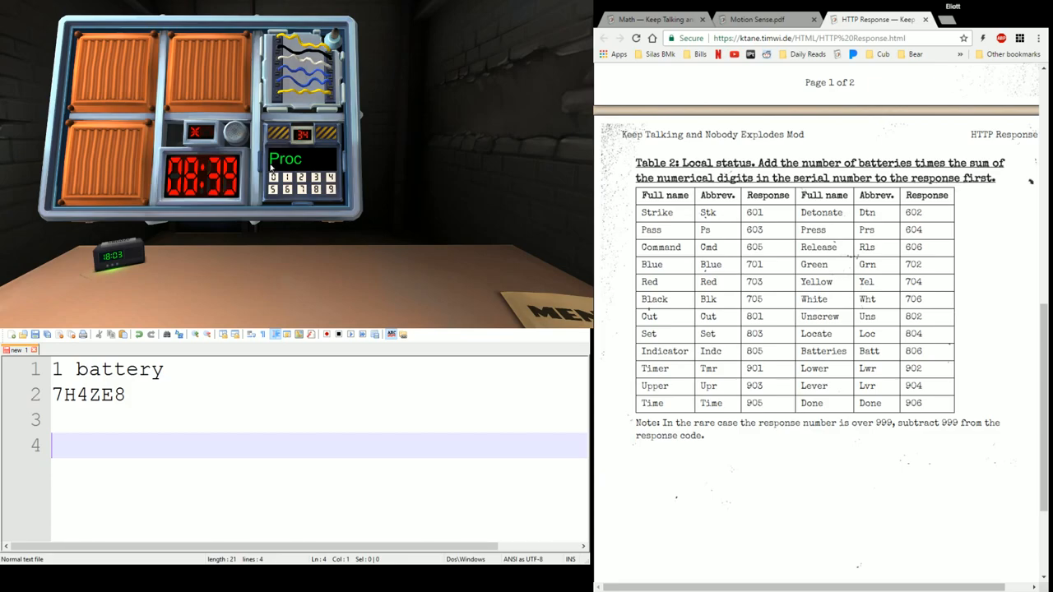
{"action": "scroll", "scroll_direction": "up", "scroll_amount": 3}
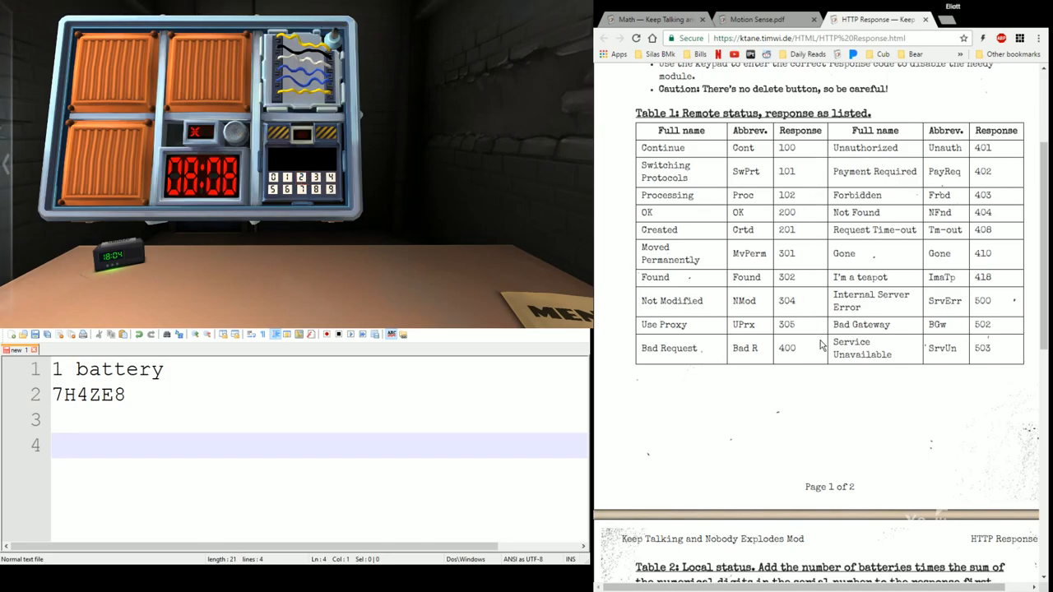
{"action": "scroll", "scroll_direction": "down", "scroll_amount": 3}
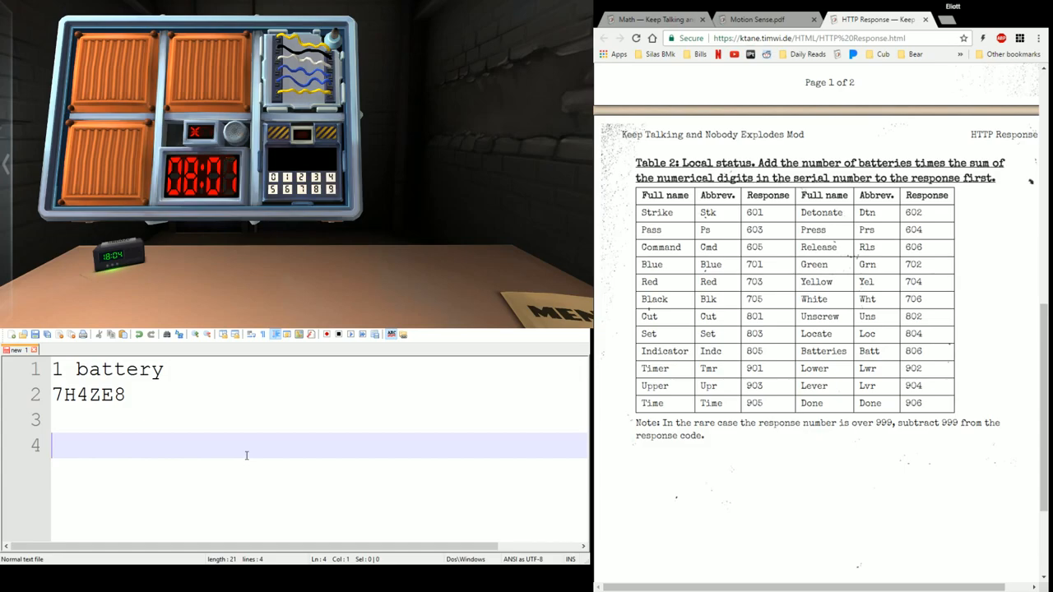
Write the calculation '1 * 19=19' on line 4 of the notes
{"action": "type", "text": "1"}
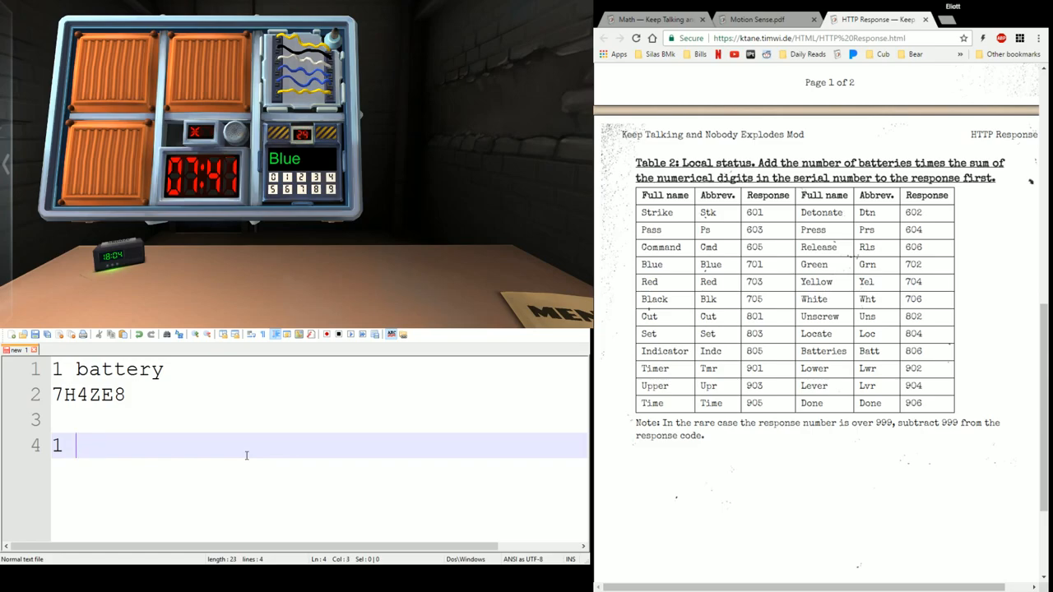
{"action": "type", "text": "19"}
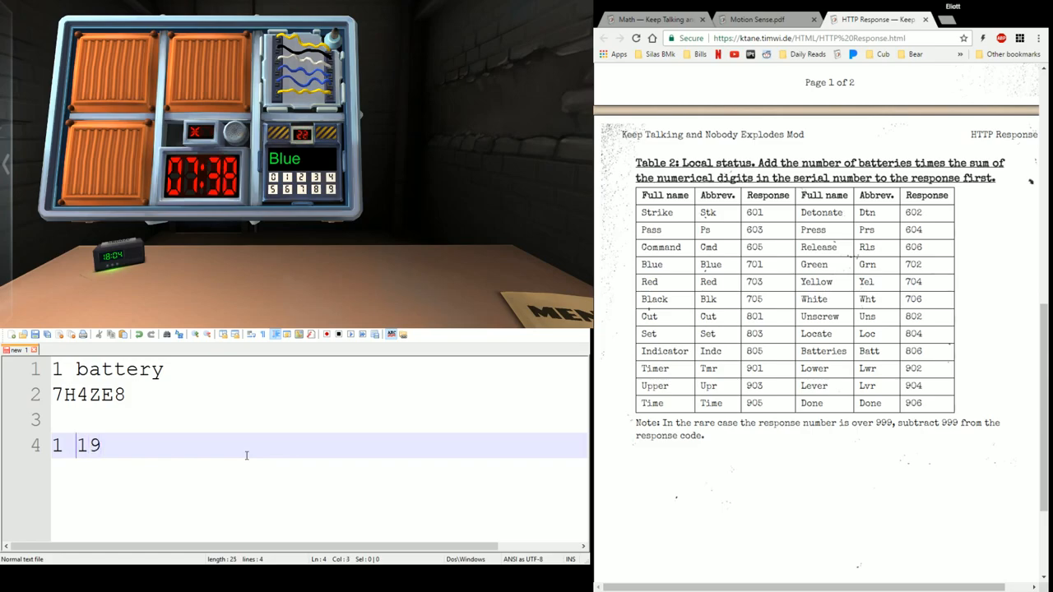
{"action": "type", "text": "* 19="}
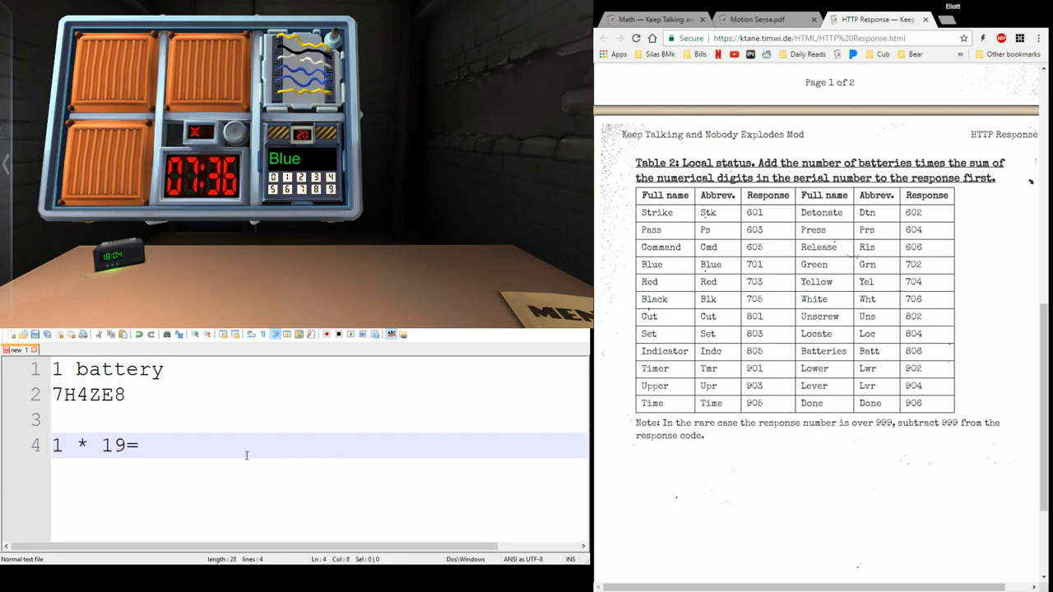
{"action": "type", "text": "19"}
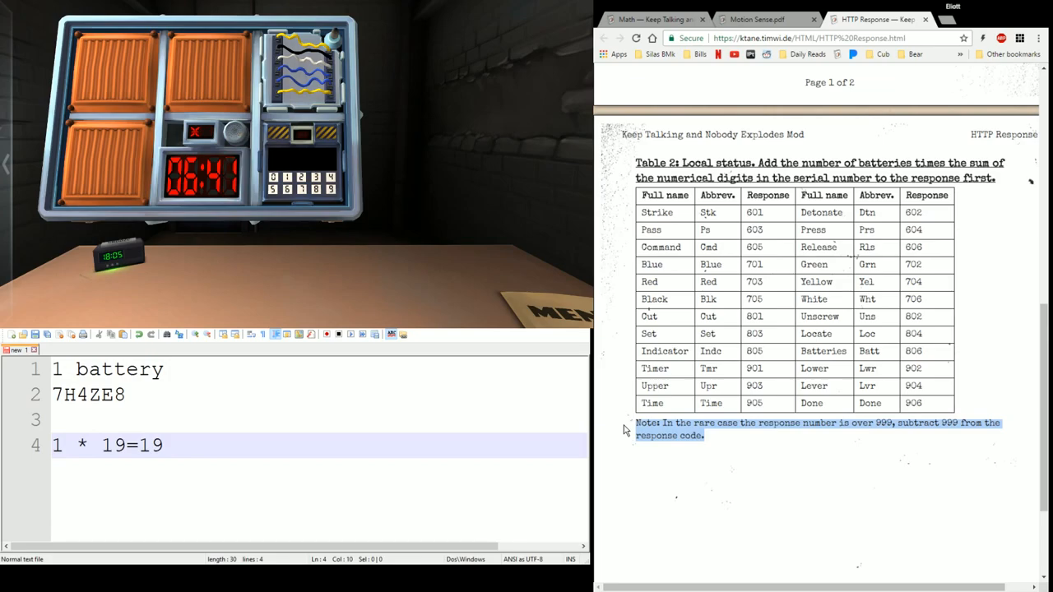
Find Done (906) in Table 2 and enter the response, incurring a second strike
{"action": "scroll", "scroll_direction": "up", "scroll_amount": 3}
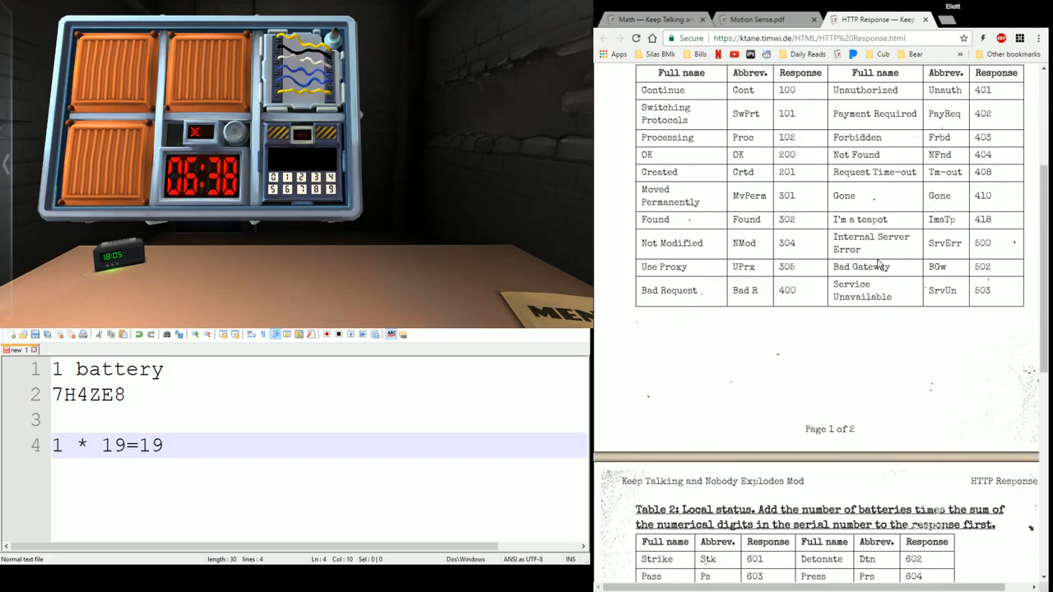
{"action": "scroll", "scroll_direction": "up", "scroll_amount": 3}
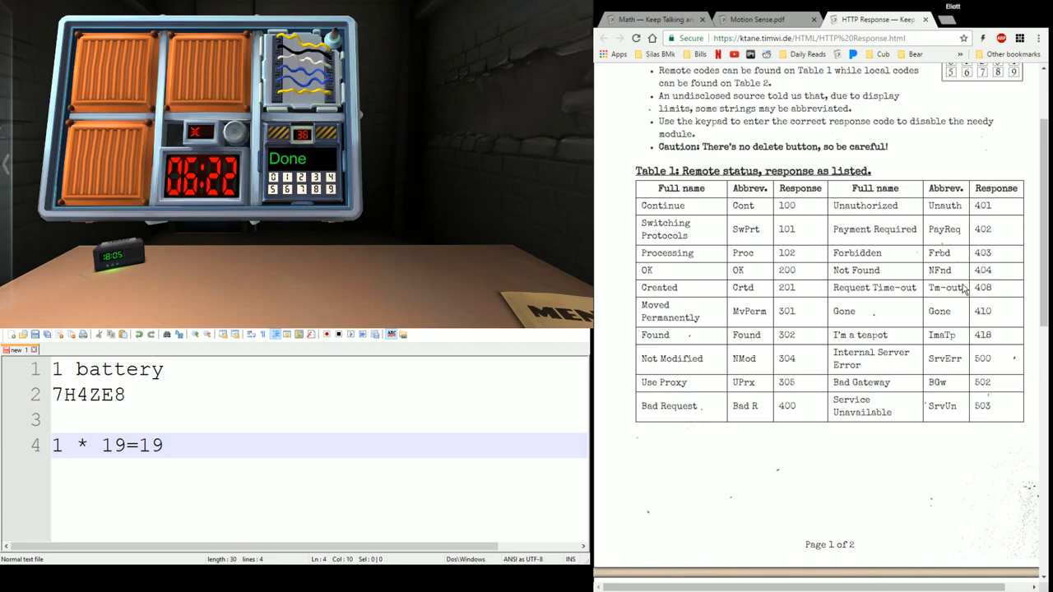
{"action": "scroll", "scroll_direction": "down", "scroll_amount": 3}
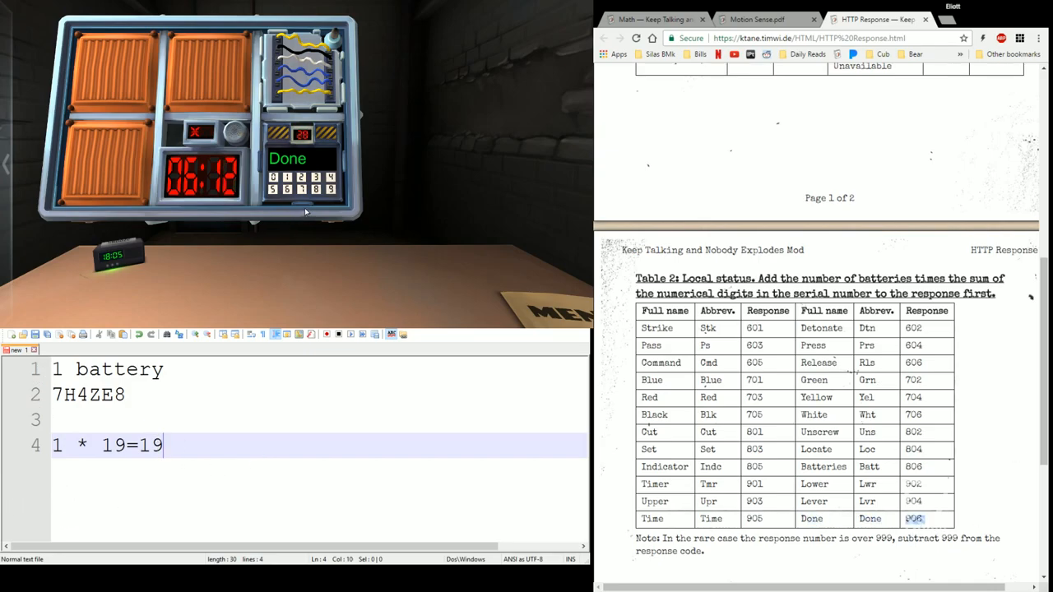
{"action": "left_click", "coordinate": [286, 189]}
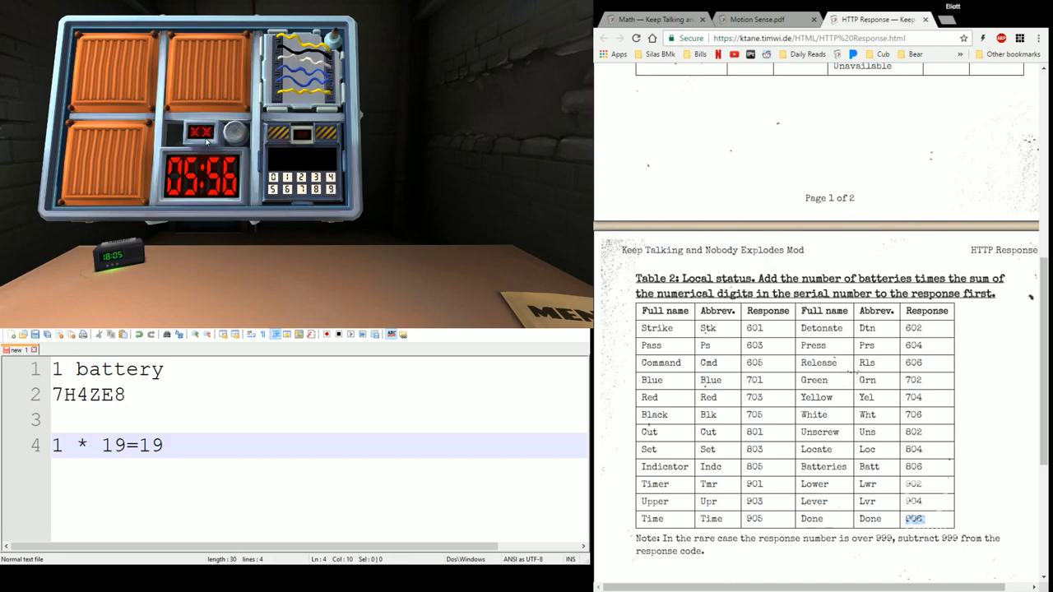
{"action": "scroll", "scroll_direction": "up", "scroll_amount": 3}
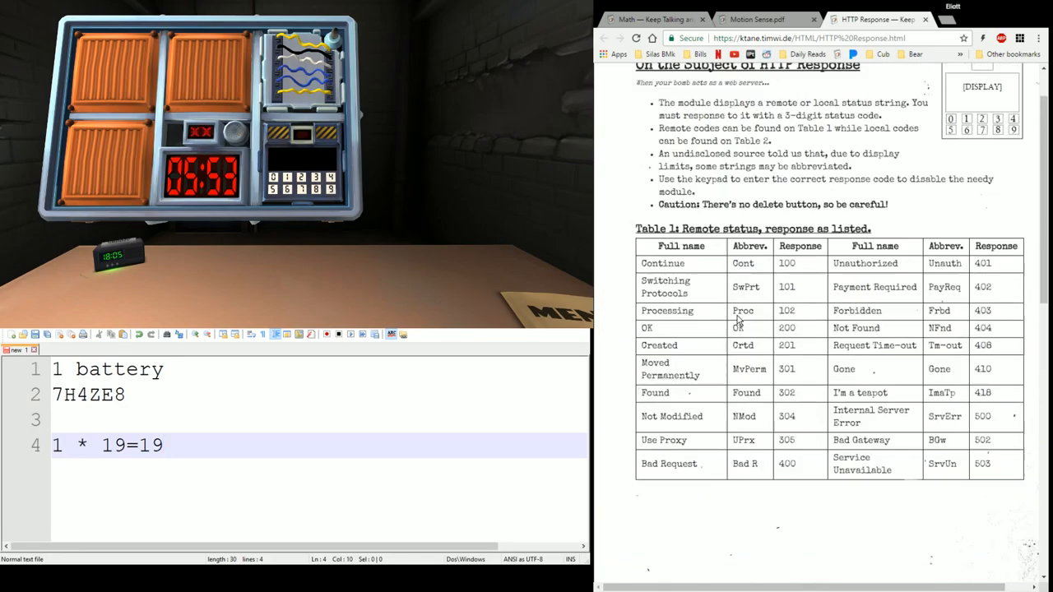
{"action": "scroll", "scroll_direction": "down", "scroll_amount": 3}
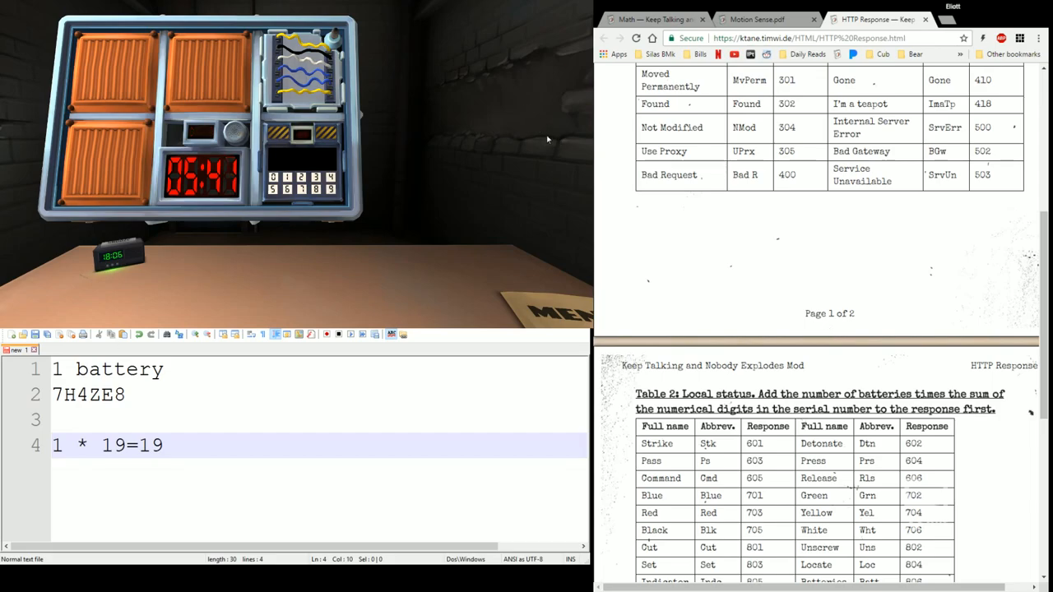
{"action": "mouse_move", "coordinate": [296, 73]}
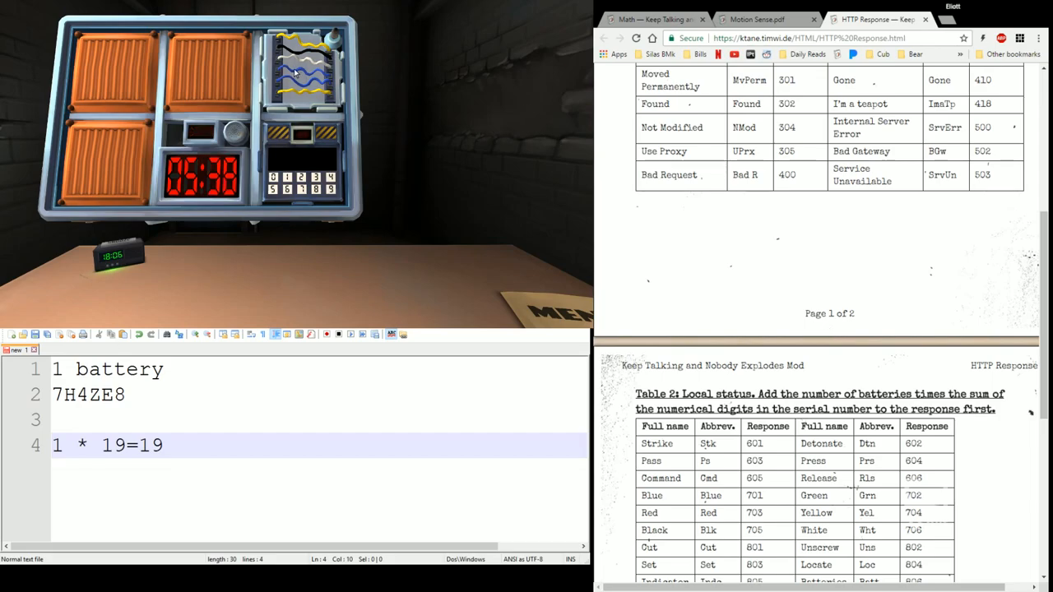